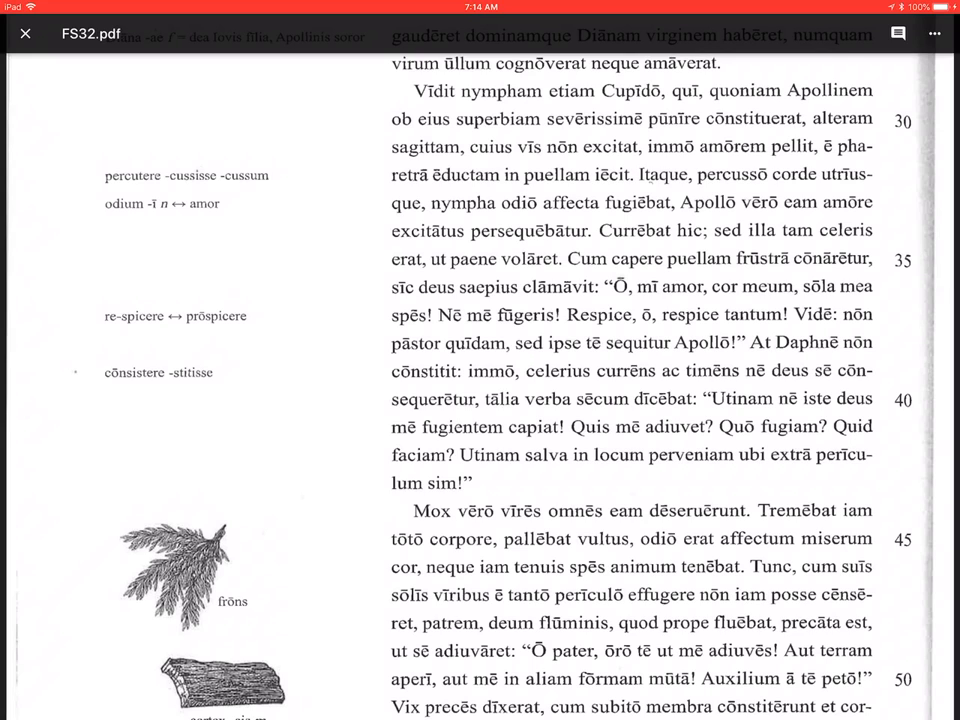
scroll("down", 3)
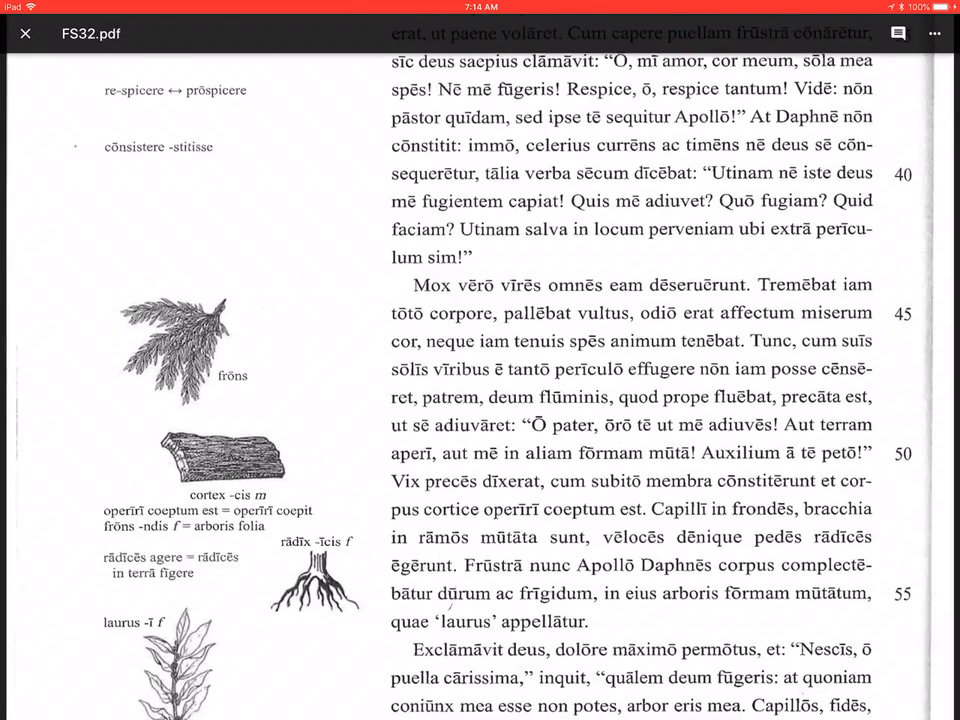
scroll("down", 3)
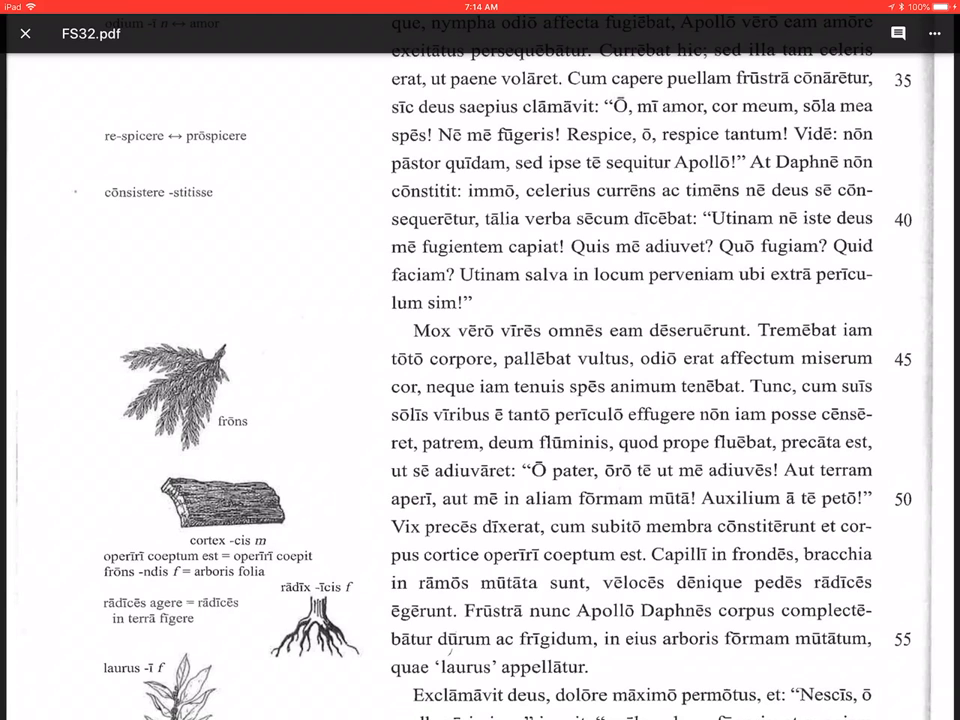
scroll("down", 3)
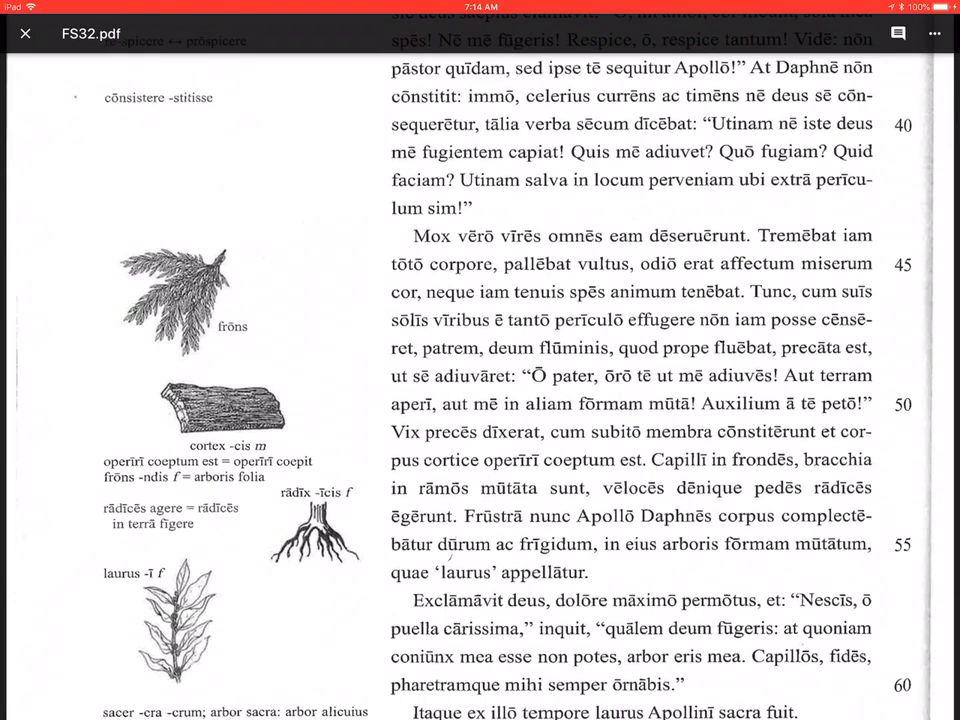
scroll("down", 3)
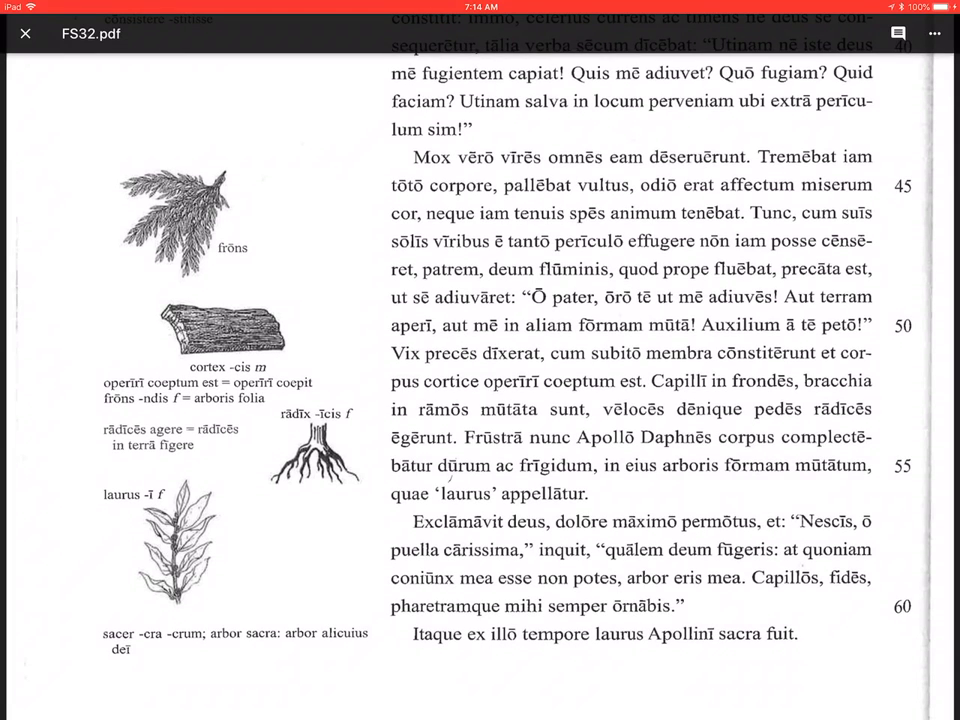